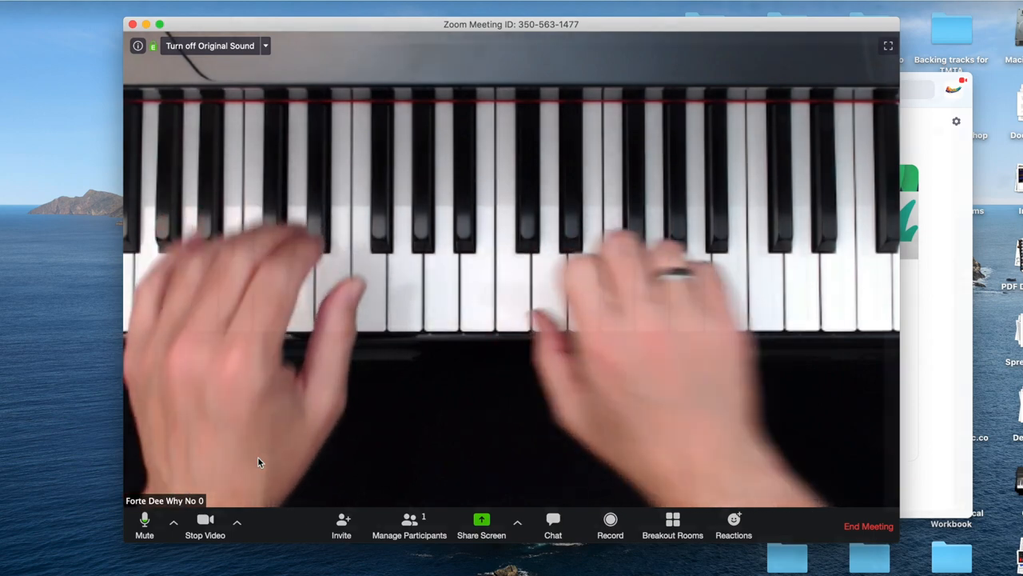
Uncheck 'Mirror my video' in Video Settings for the C922 piano webcam.
{"action": "left_click", "coordinate": [22, 7]}
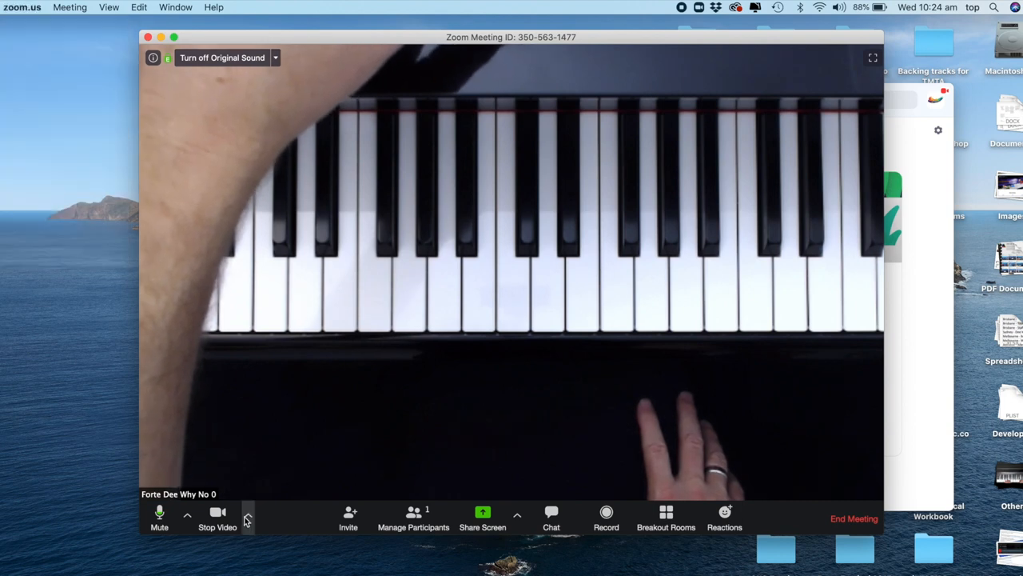
{"action": "left_click", "coordinate": [248, 515]}
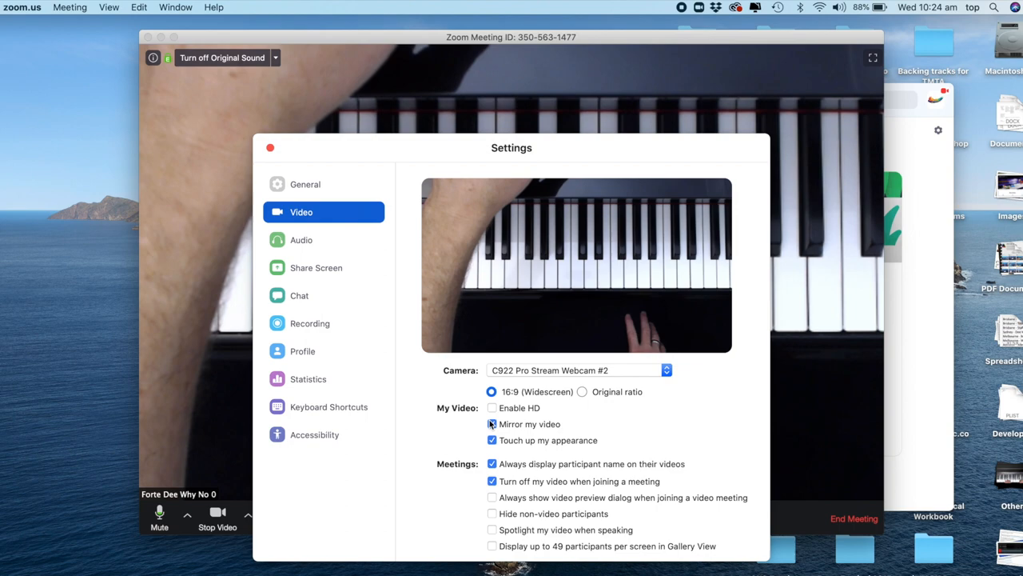
{"action": "left_click", "coordinate": [492, 423]}
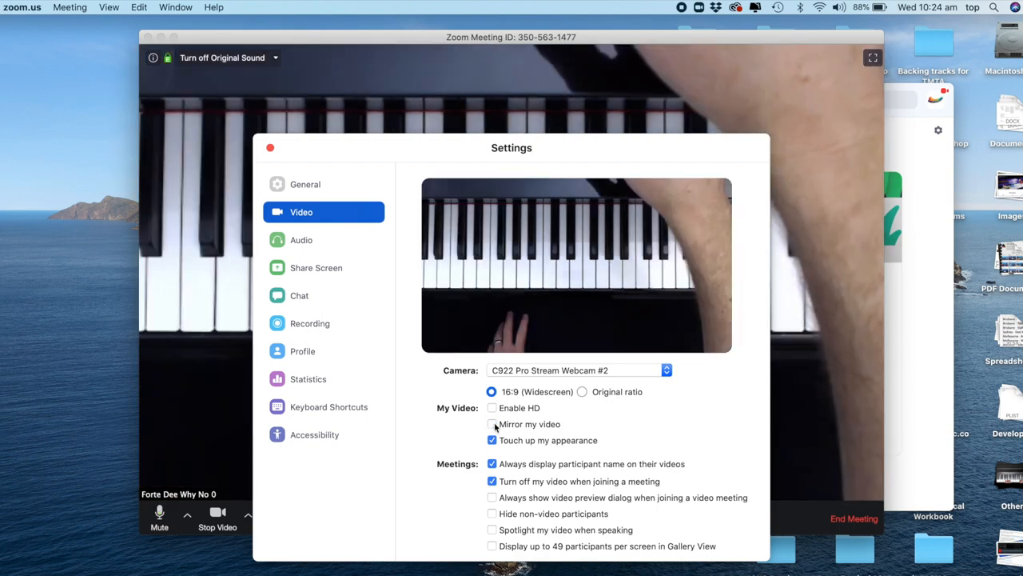
{"action": "left_click", "coordinate": [270, 147]}
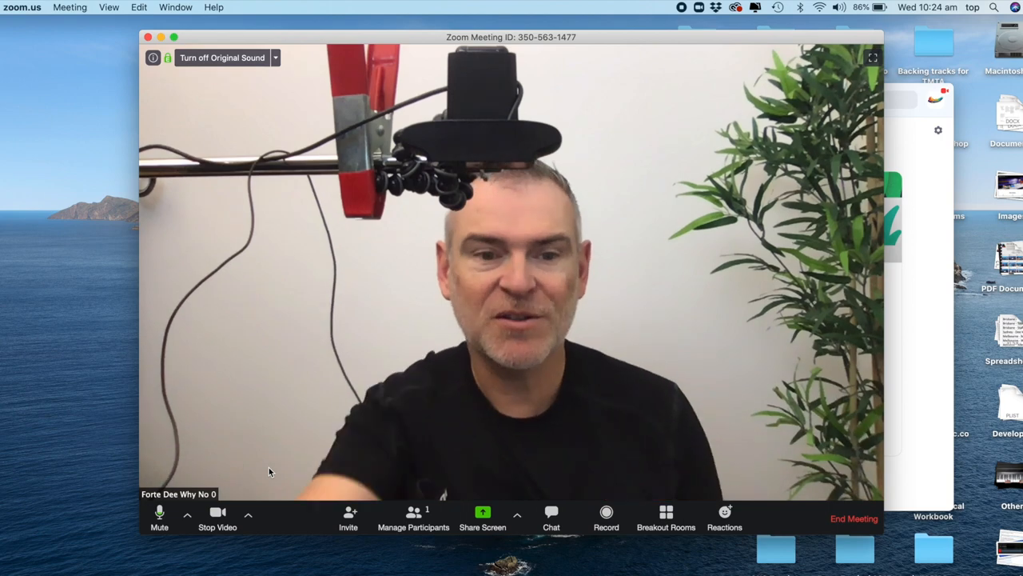
Check 'Mirror my video' in Video Settings for the FaceTime face camera.
{"action": "left_click", "coordinate": [248, 515]}
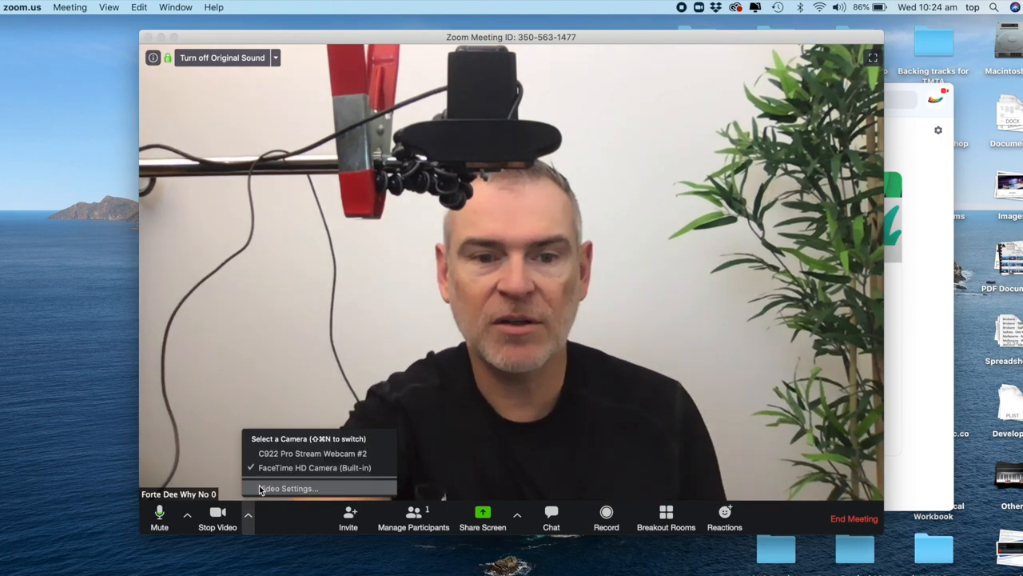
{"action": "left_click", "coordinate": [288, 489]}
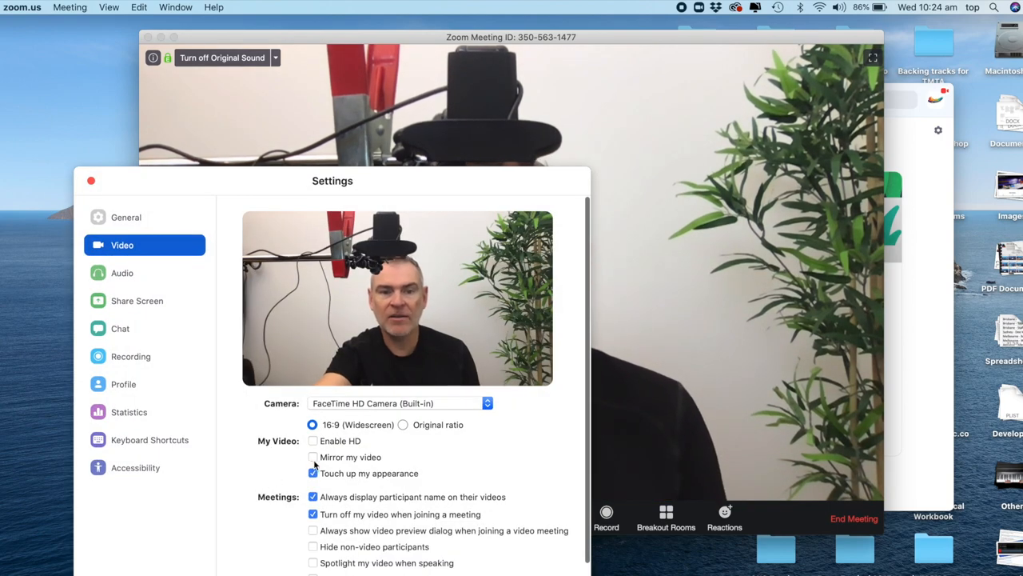
{"action": "left_click", "coordinate": [90, 180]}
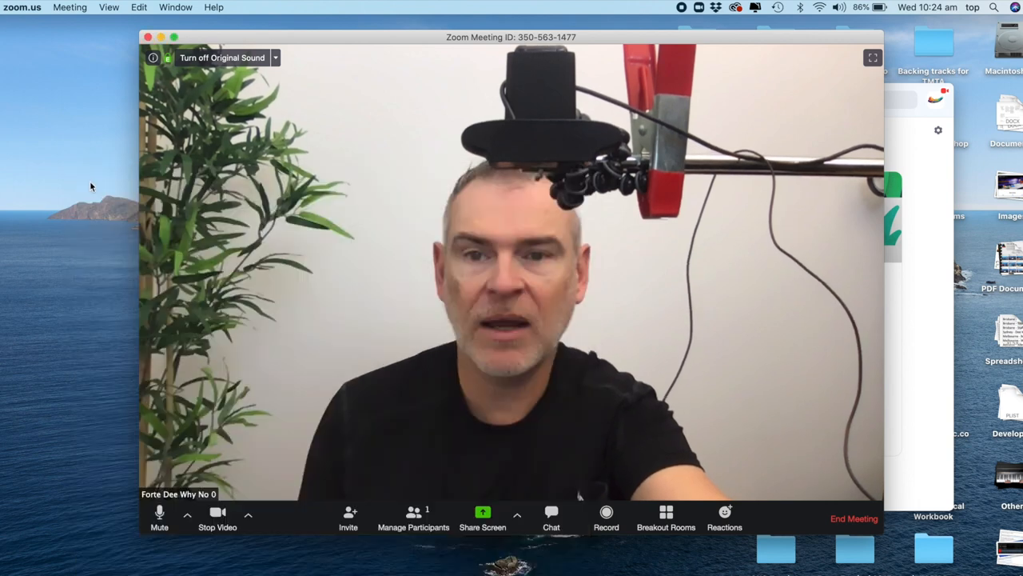